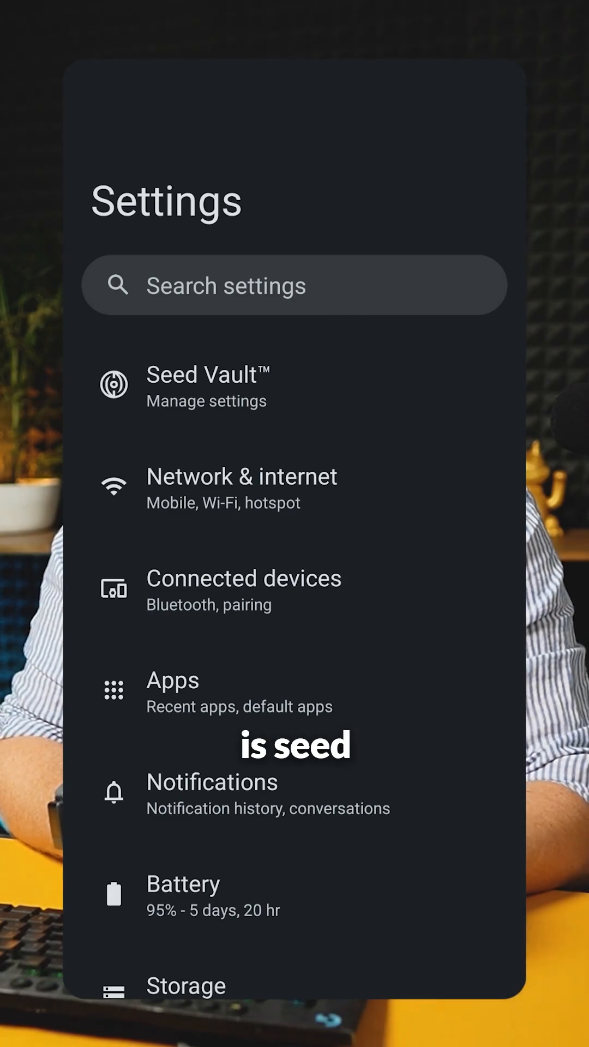
- Open Seed Vault in Settings to see the three wallets and combined net worth
{"action": "left_click", "coordinate": [207, 387]}
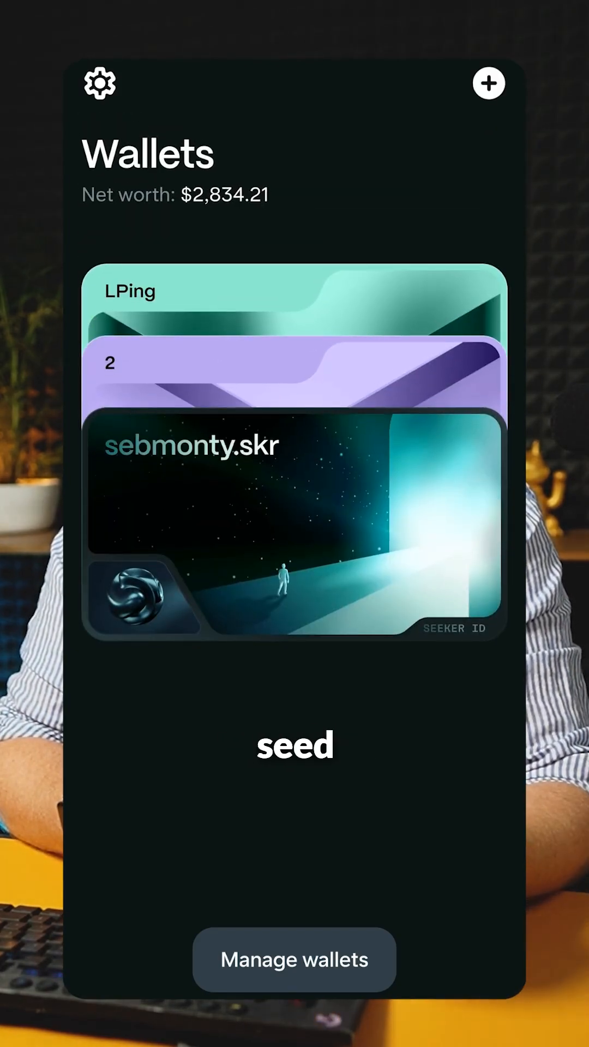
- Review Seeker Seed 1's management page, ending on Solflare's Bx6WzqT25B portfolio
{"action": "left_click", "coordinate": [98, 83]}
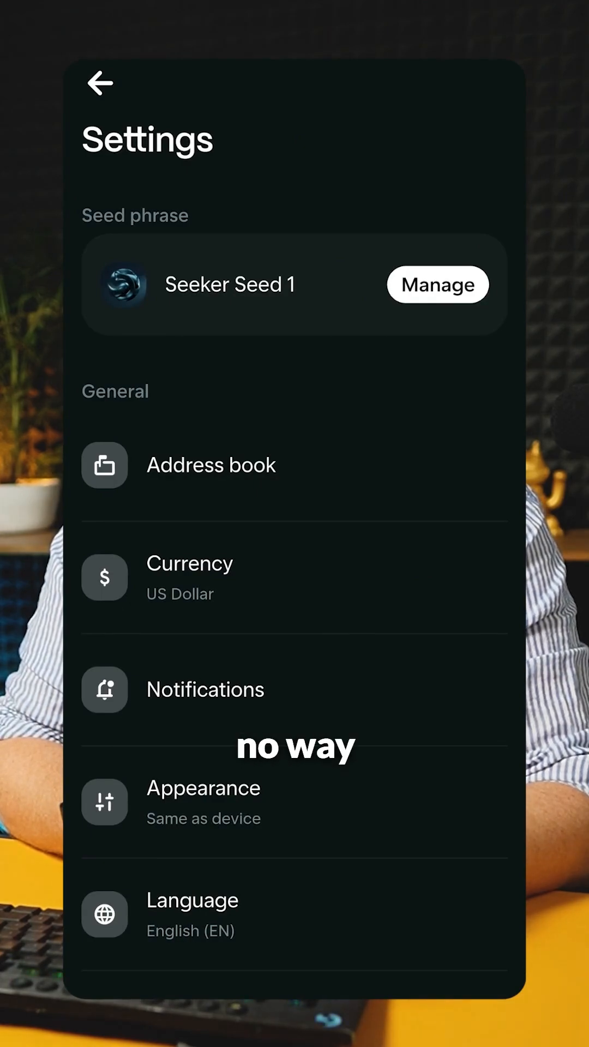
{"action": "left_click", "coordinate": [437, 285]}
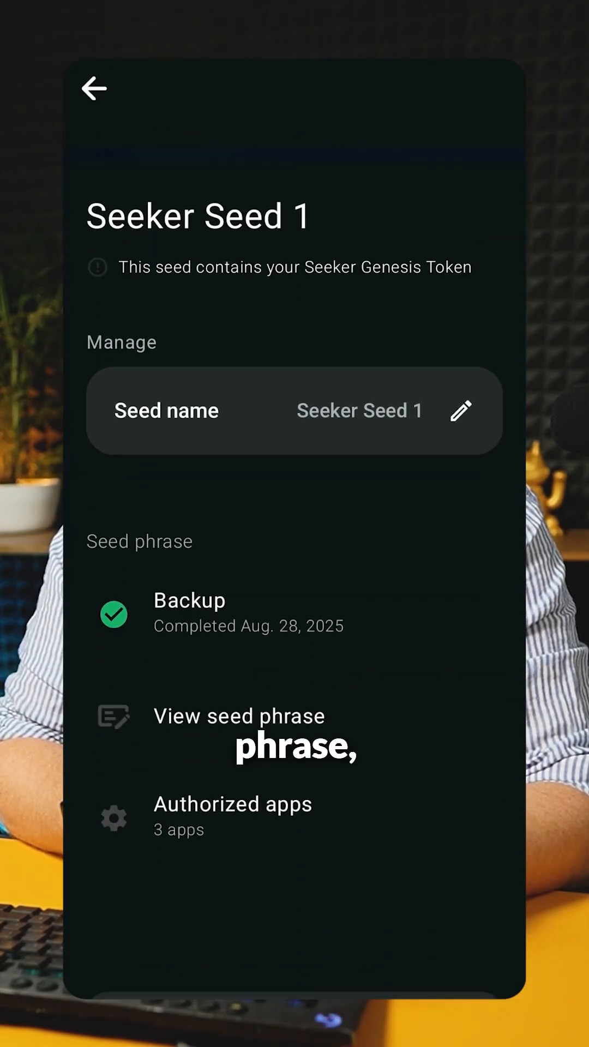
{"action": "scroll", "scroll_direction": "down", "scroll_amount": 3}
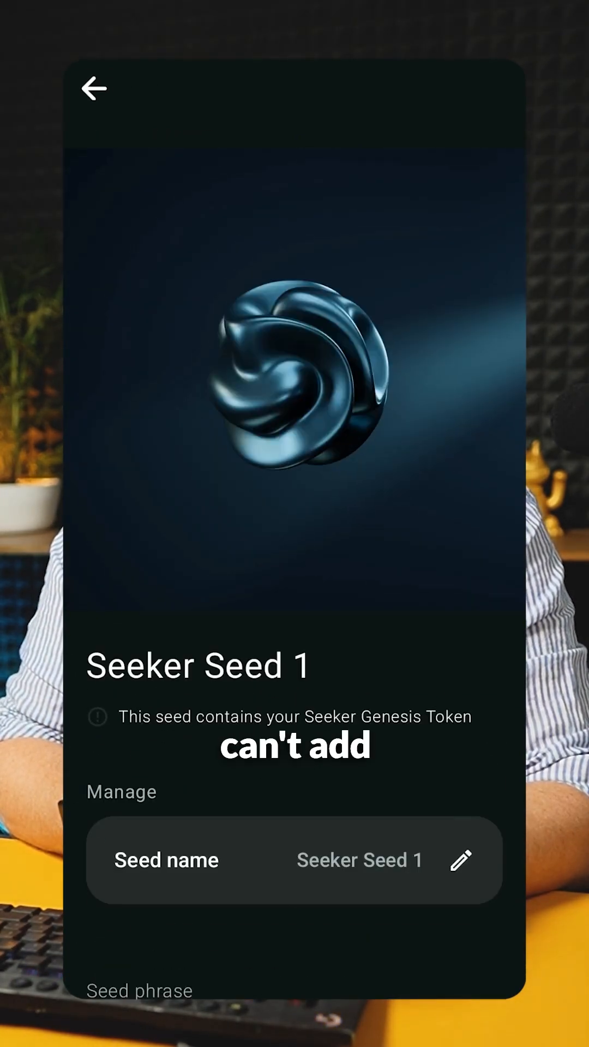
{"action": "left_click", "coordinate": [96, 89]}
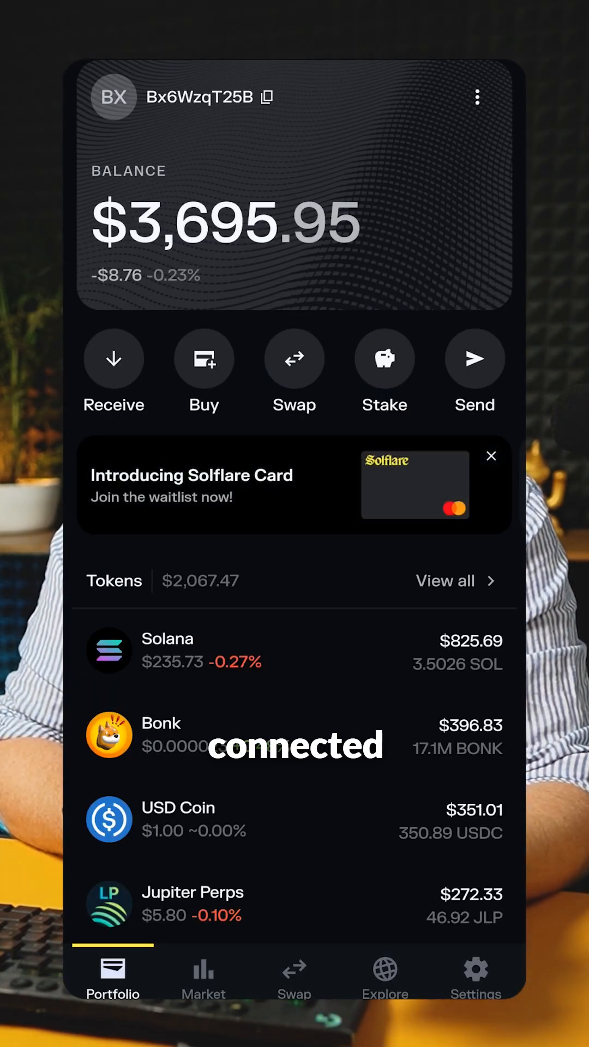
- Switch Solflare to Seeker Seed 1 account 3BFsDeAeN9 and view its Seeker Genesis Token
{"action": "left_click", "coordinate": [112, 97]}
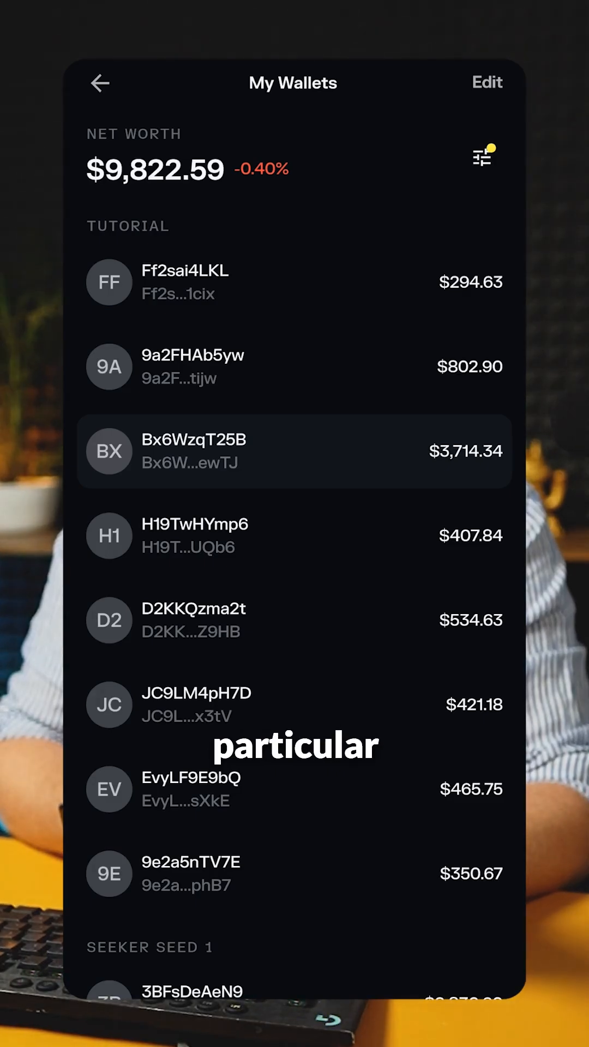
{"action": "scroll", "scroll_direction": "down", "scroll_amount": 3}
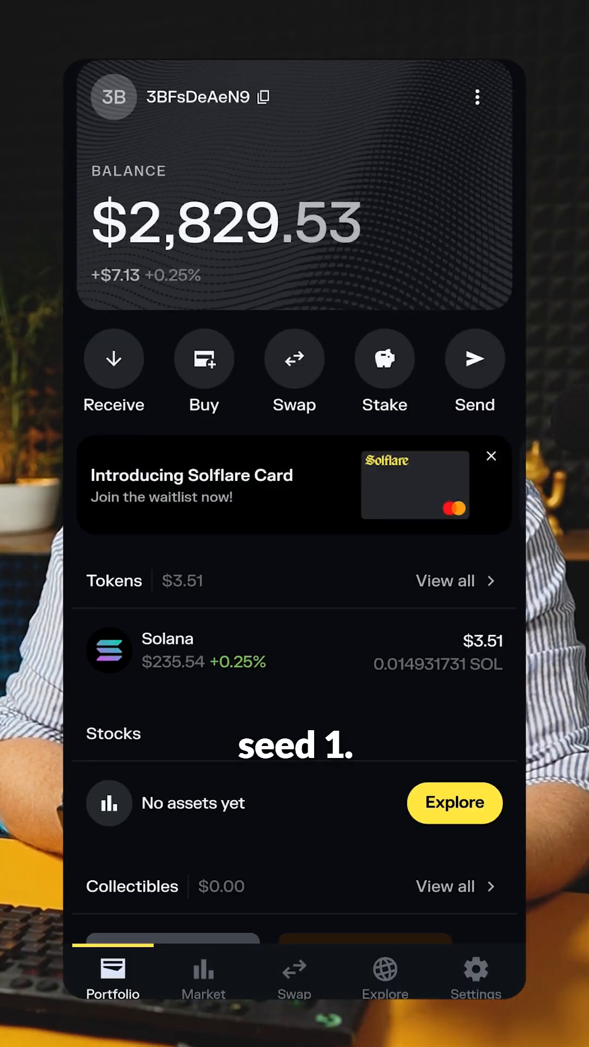
{"action": "scroll", "scroll_direction": "down", "scroll_amount": 3}
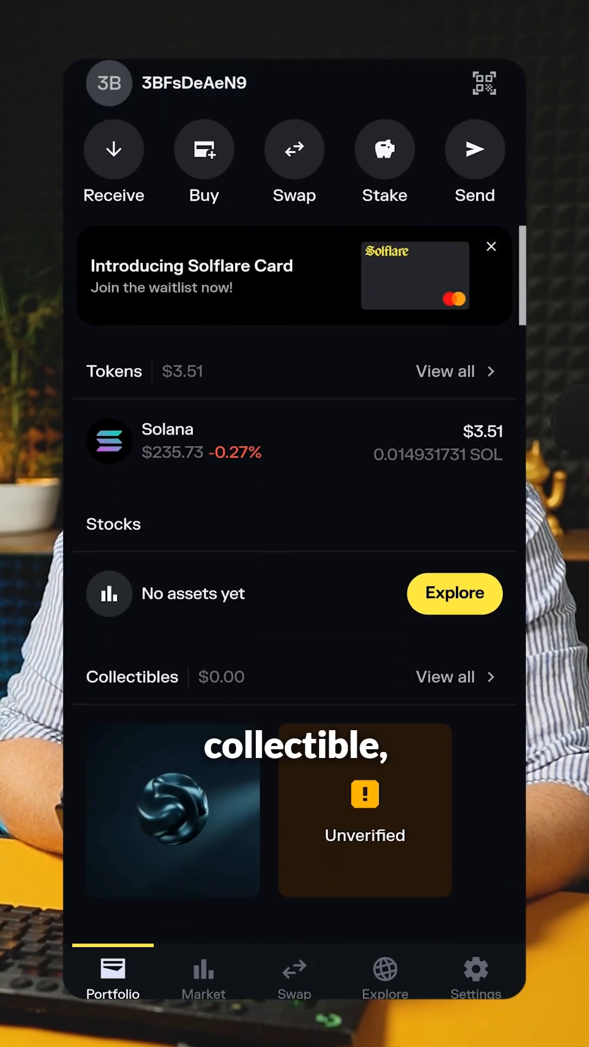
{"action": "left_click", "coordinate": [173, 811]}
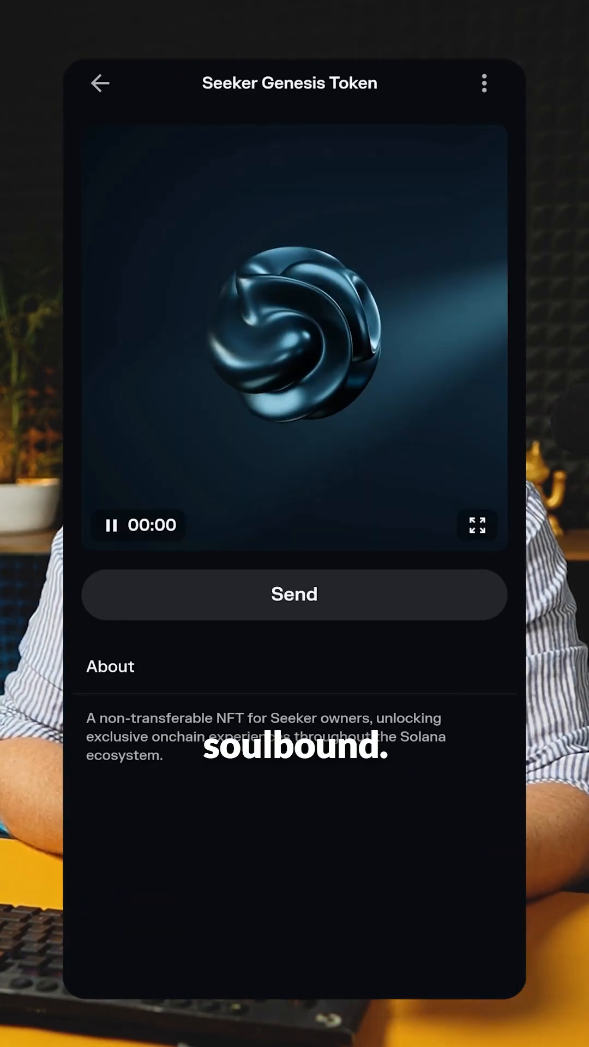
{"action": "left_click", "coordinate": [100, 82]}
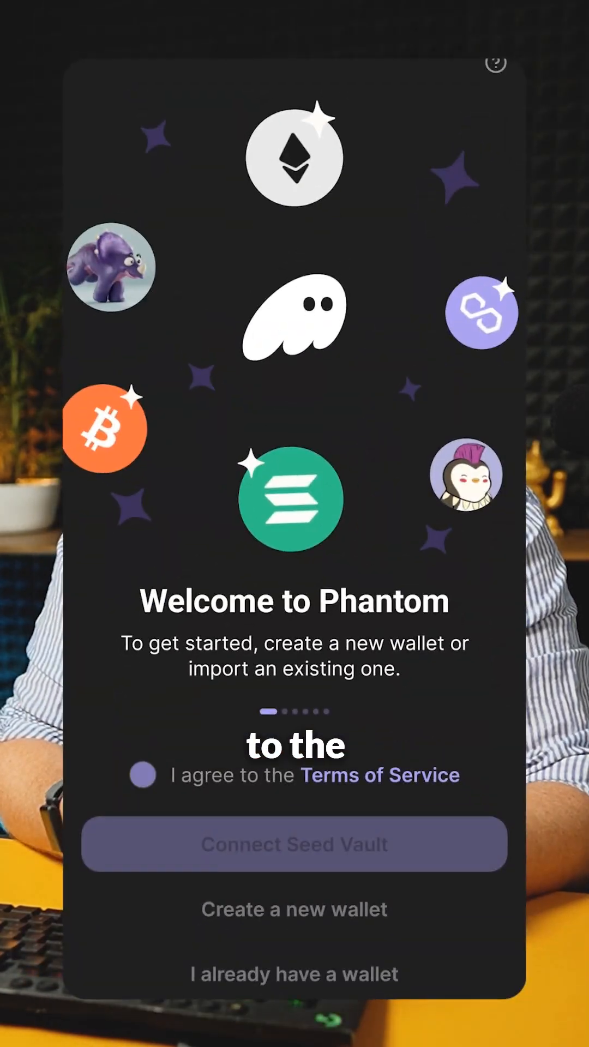
- Accept Phantom's terms and import Accounts 1–3 from Seeker Seed 1 via Seed Vault
{"action": "left_click", "coordinate": [142, 775]}
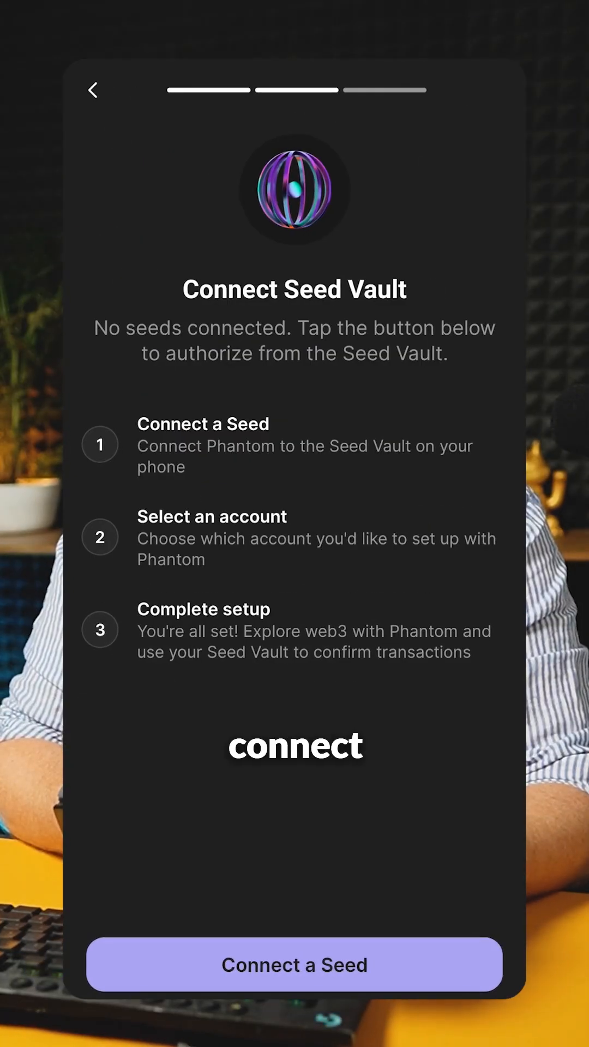
{"action": "left_click", "coordinate": [294, 963]}
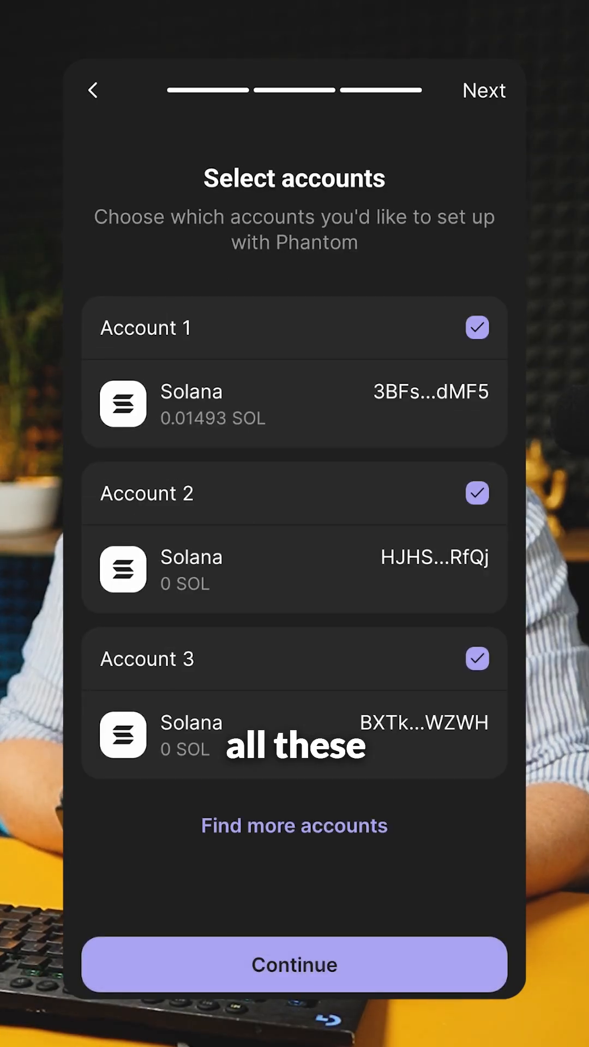
{"action": "left_click", "coordinate": [293, 825]}
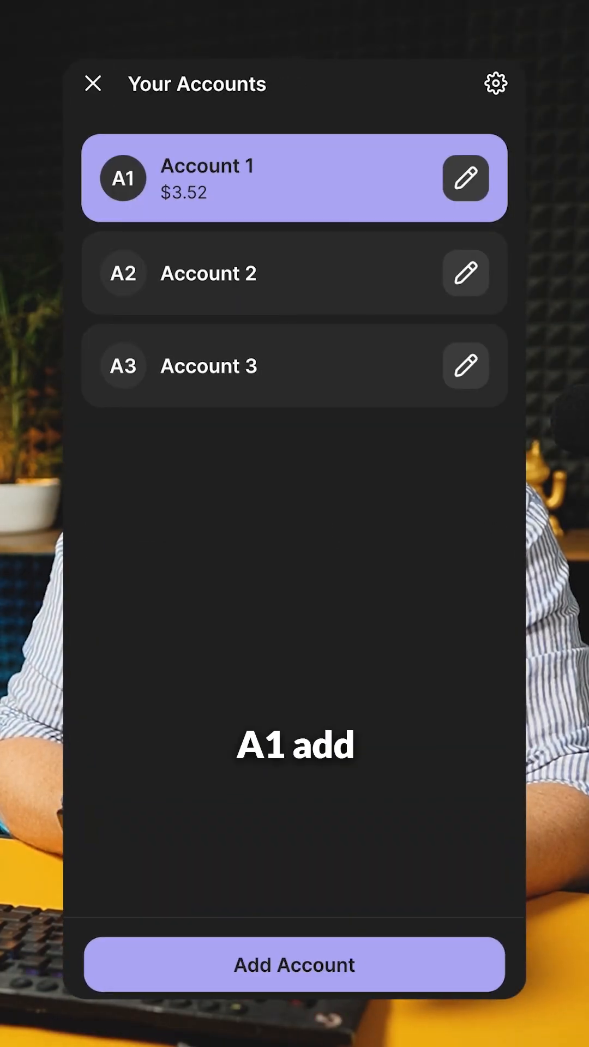
- Import Accounts 1–9 from the Tutorial seed into Phantom alongside the original three
{"action": "left_click", "coordinate": [294, 964]}
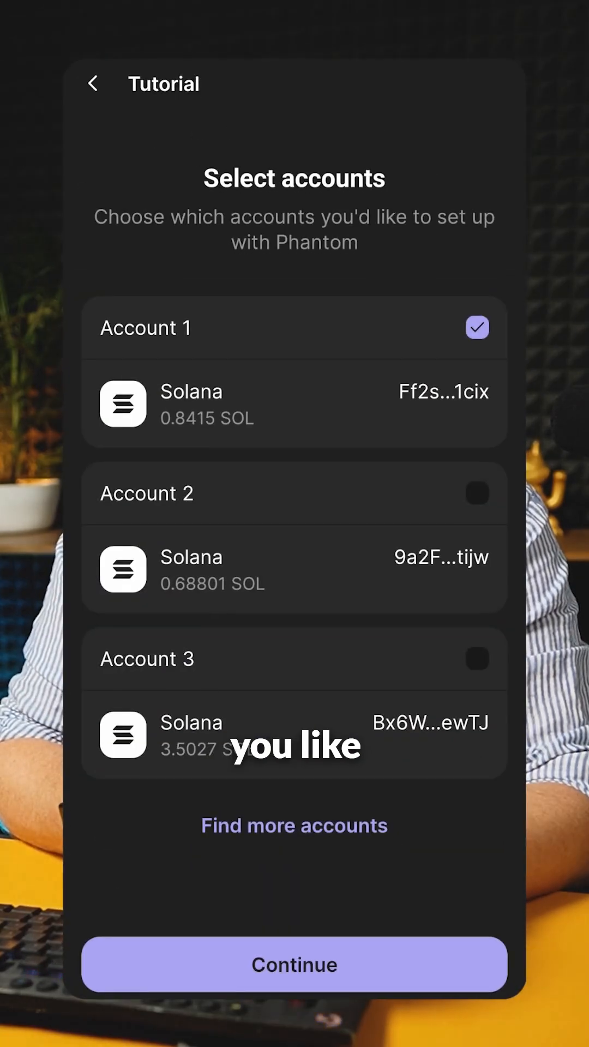
{"action": "left_click", "coordinate": [477, 494]}
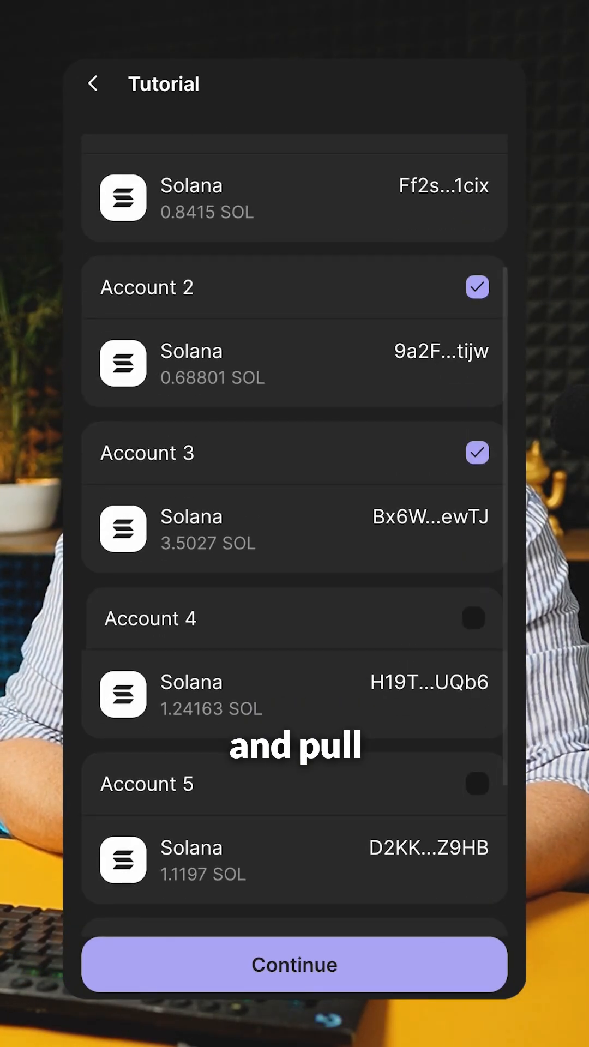
{"action": "scroll", "scroll_direction": "down", "scroll_amount": 3}
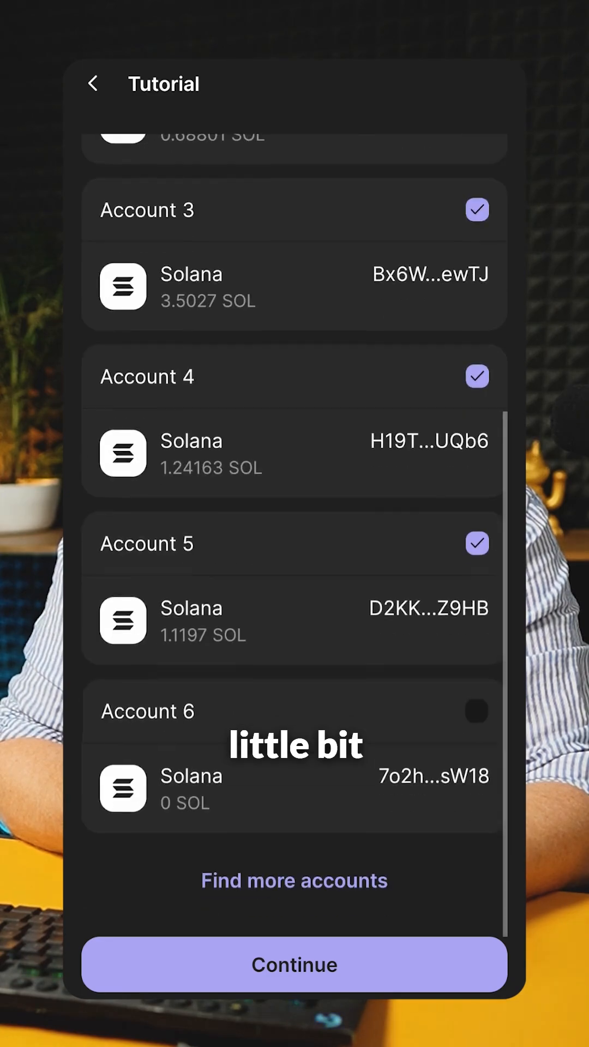
{"action": "scroll", "scroll_direction": "down", "scroll_amount": 3}
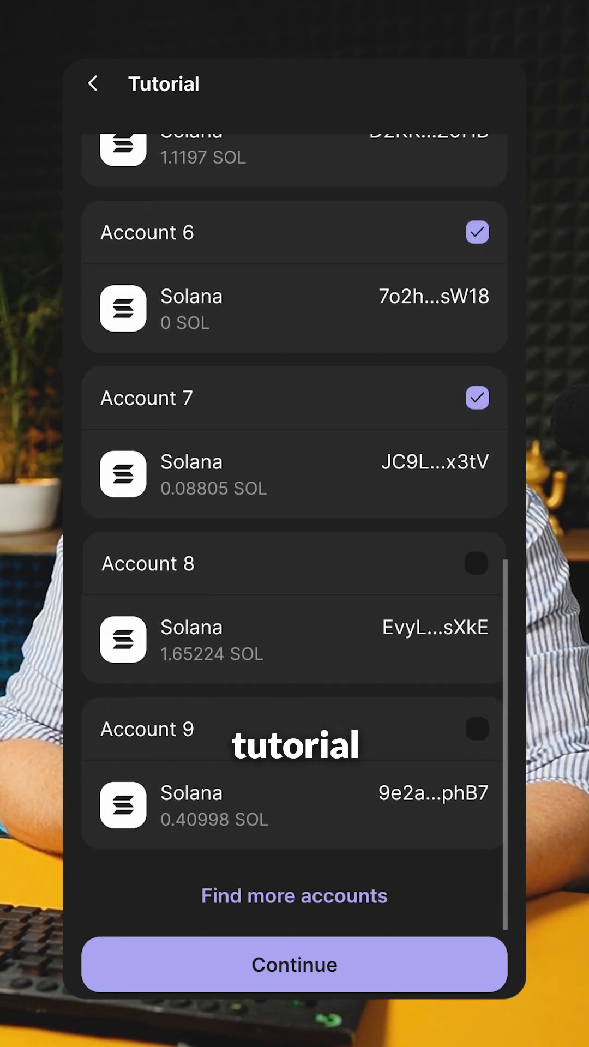
{"action": "scroll", "scroll_direction": "down", "scroll_amount": 3}
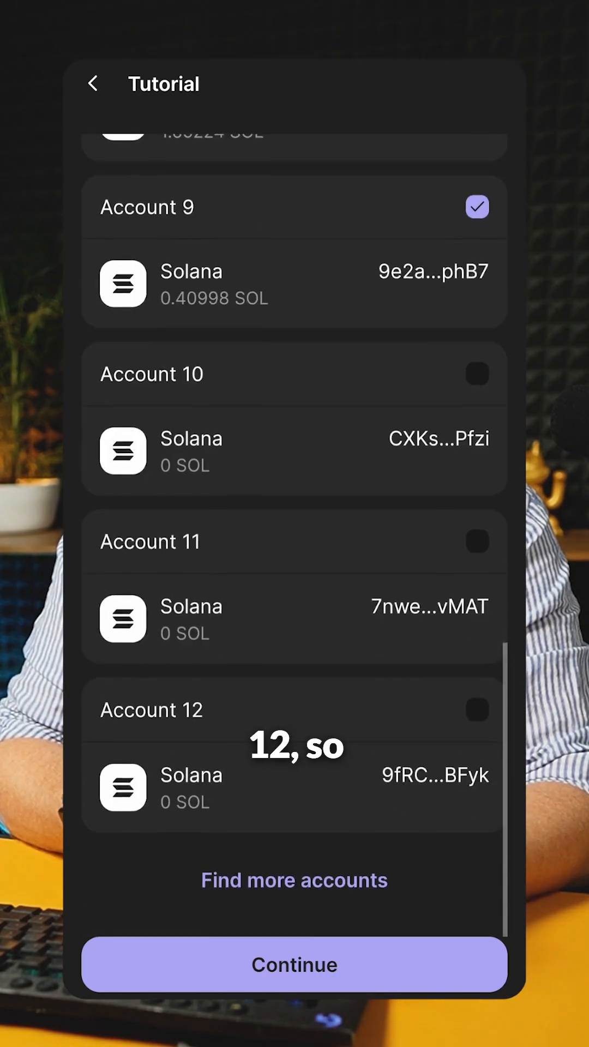
{"action": "left_click", "coordinate": [294, 964]}
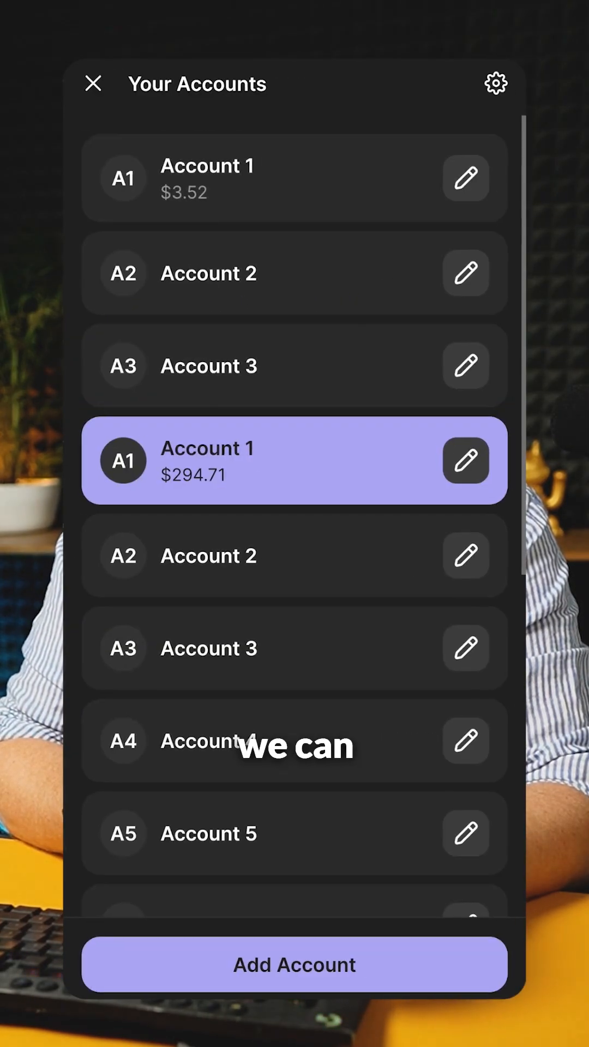
{"action": "scroll", "scroll_direction": "down", "scroll_amount": 3}
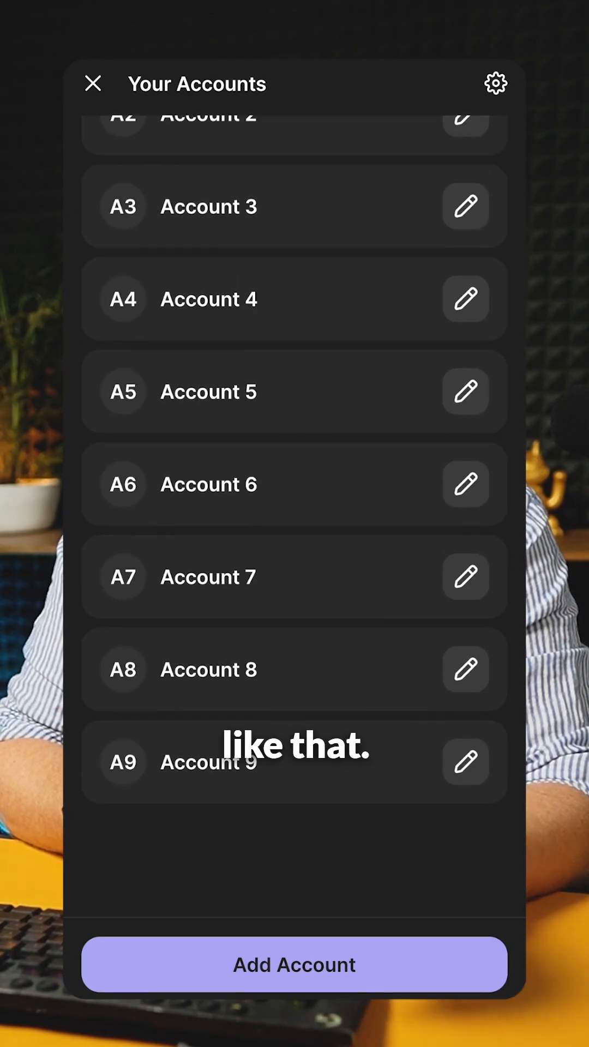